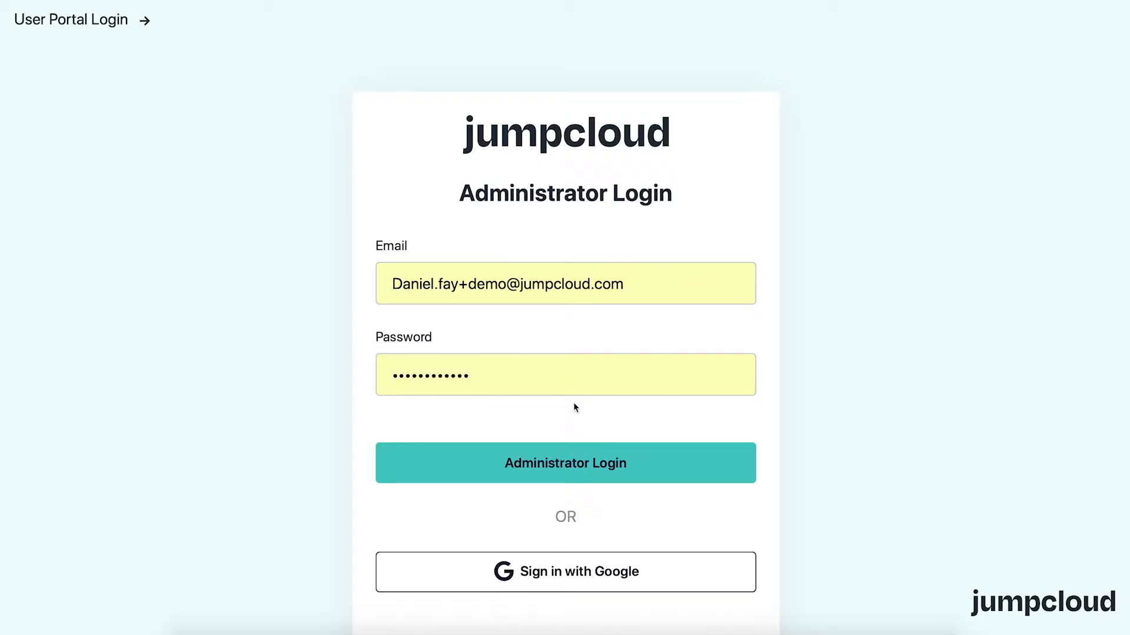
- Sign in to the Admin Console as administrator, landing on the Users list
left_click(566, 463)
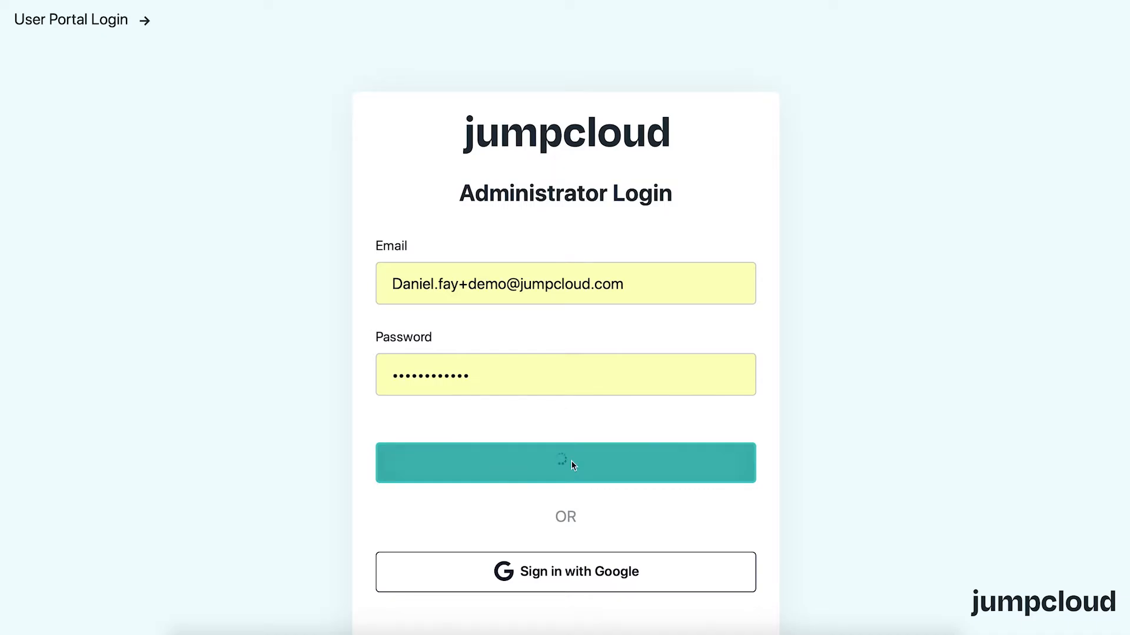
left_click(565, 462)
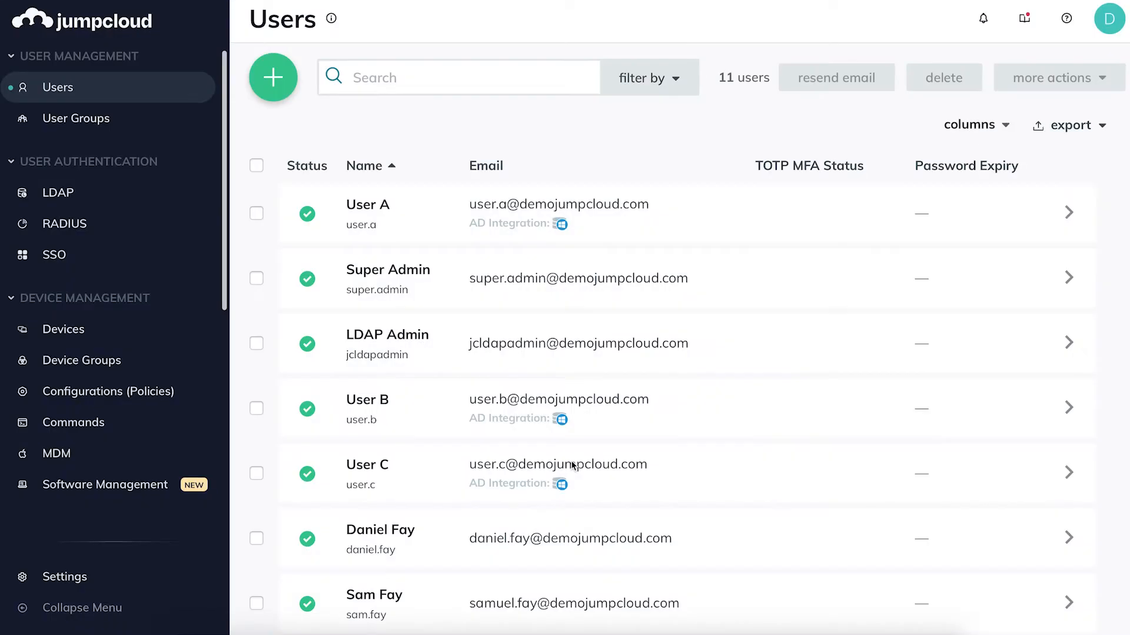
mouse_move(75, 122)
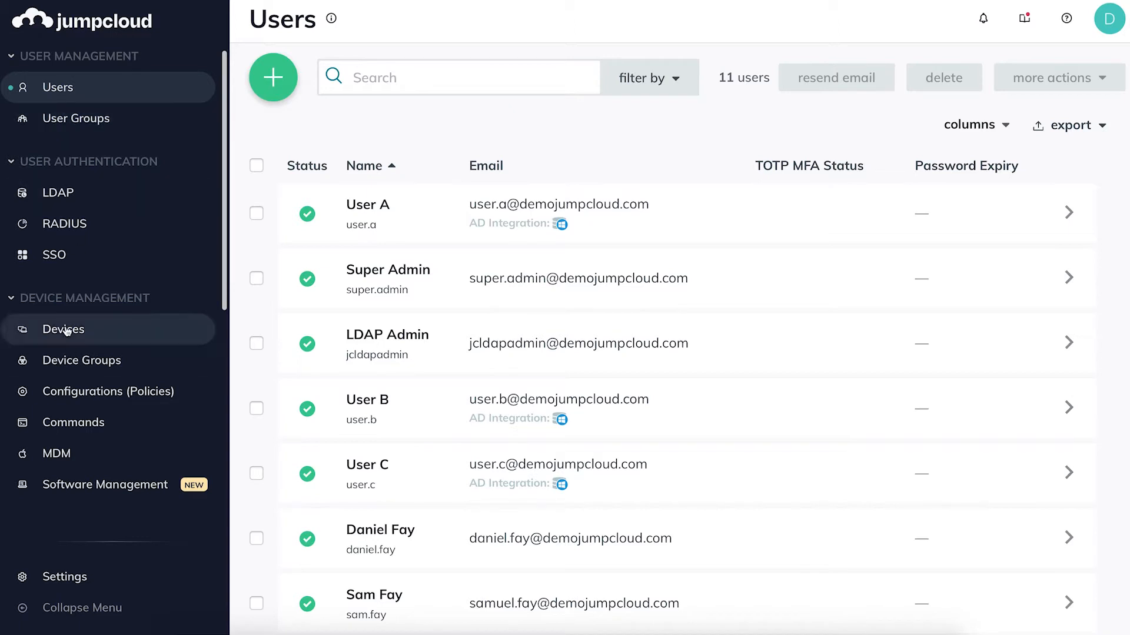
- Show the Devices list with two devices and one unbound user-installed system
left_click(62, 329)
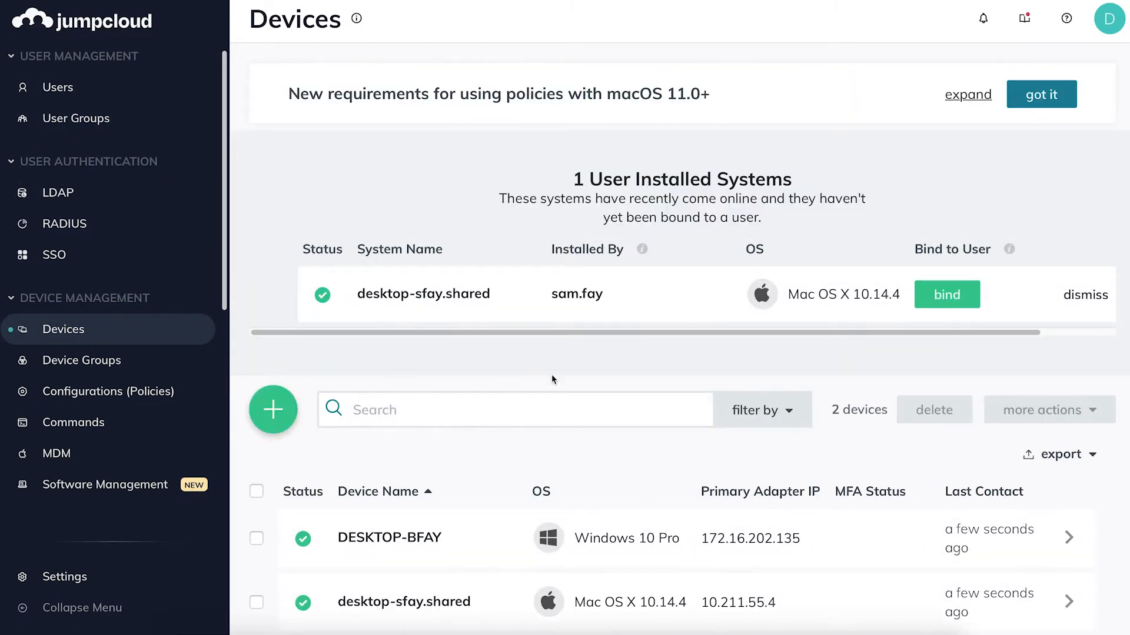
scroll("up", 3)
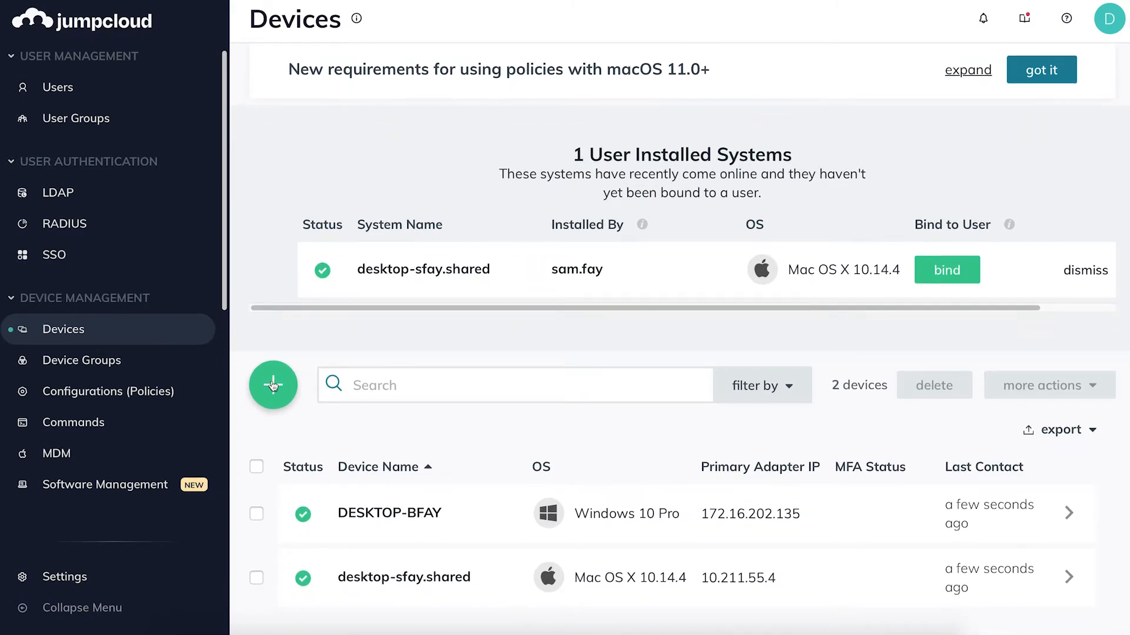
- Add a new Mac device: download the Mac agent and copy the connect key
left_click(272, 384)
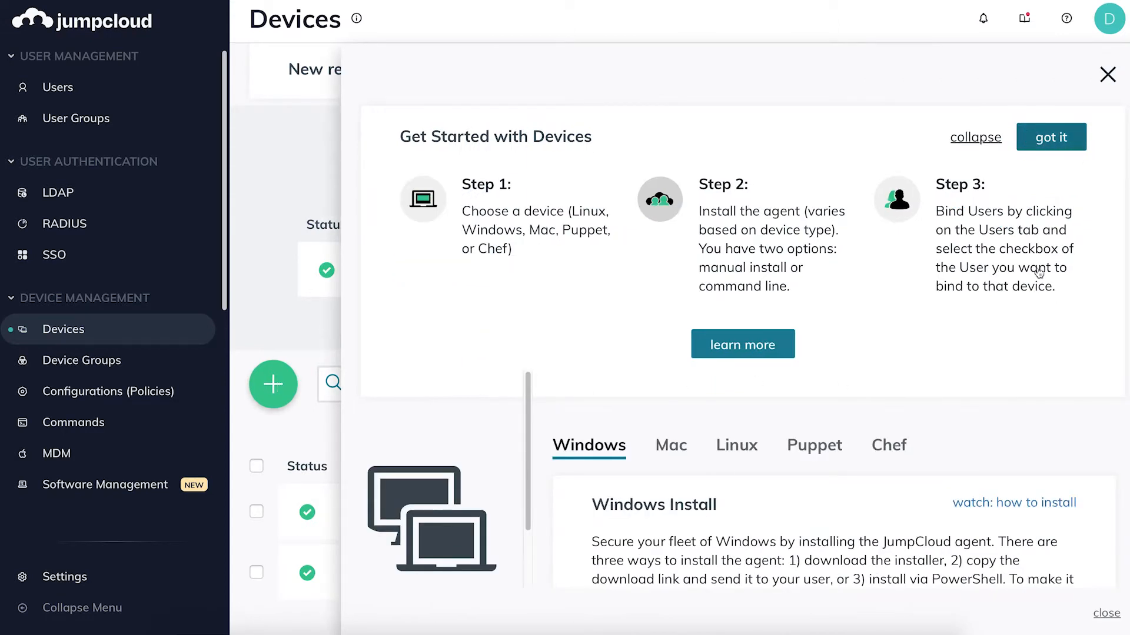
left_click(669, 118)
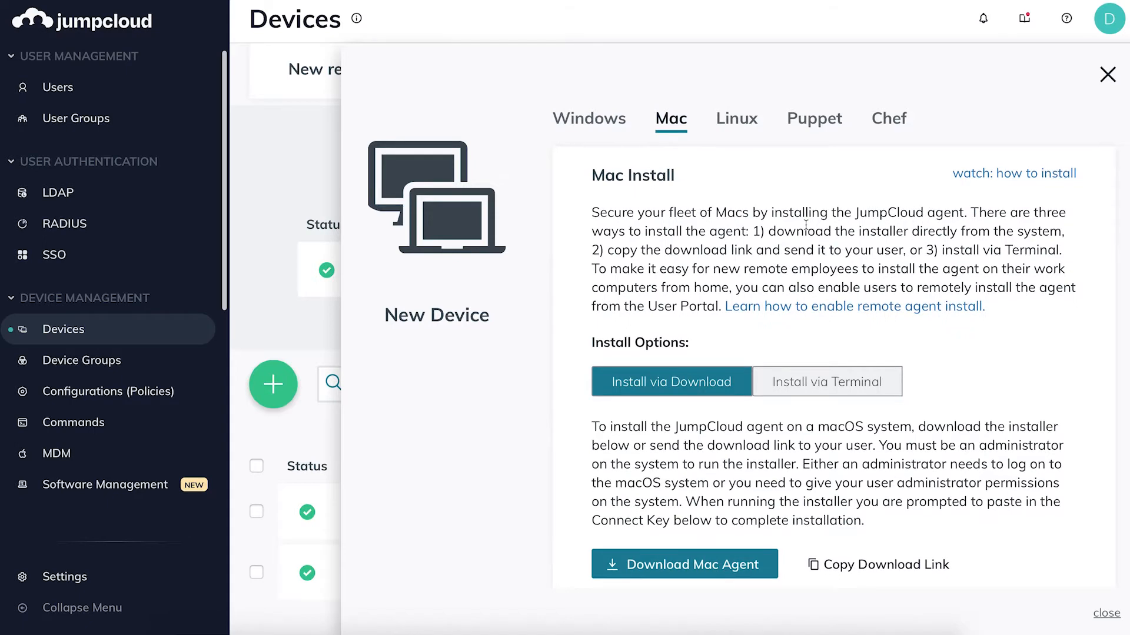
scroll("down", 3)
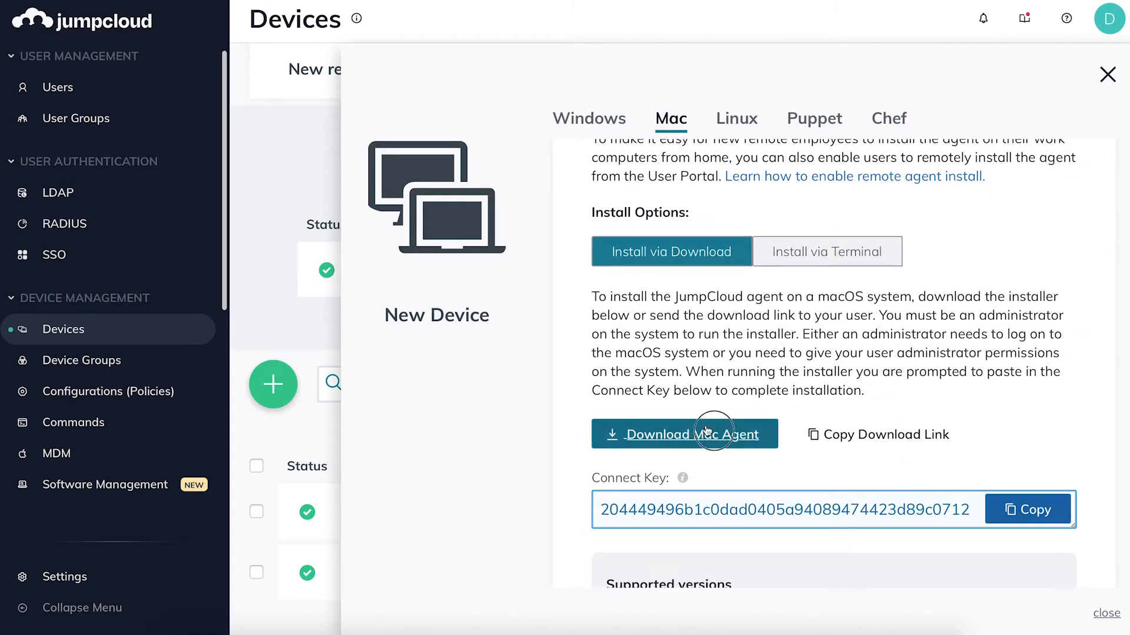
left_click(684, 434)
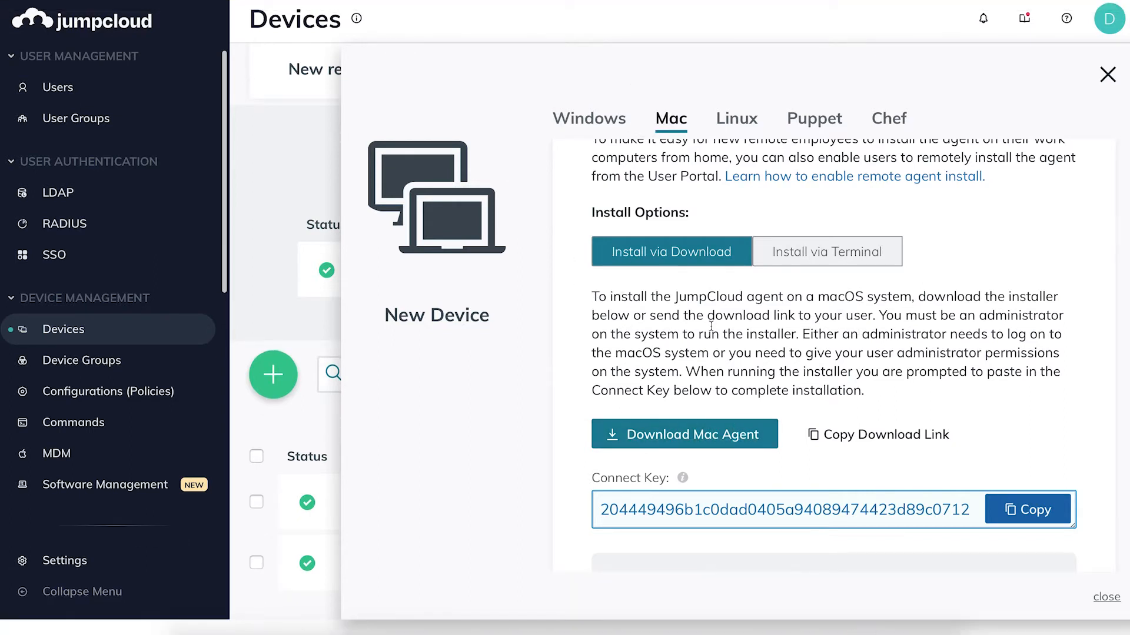
mouse_move(1027, 510)
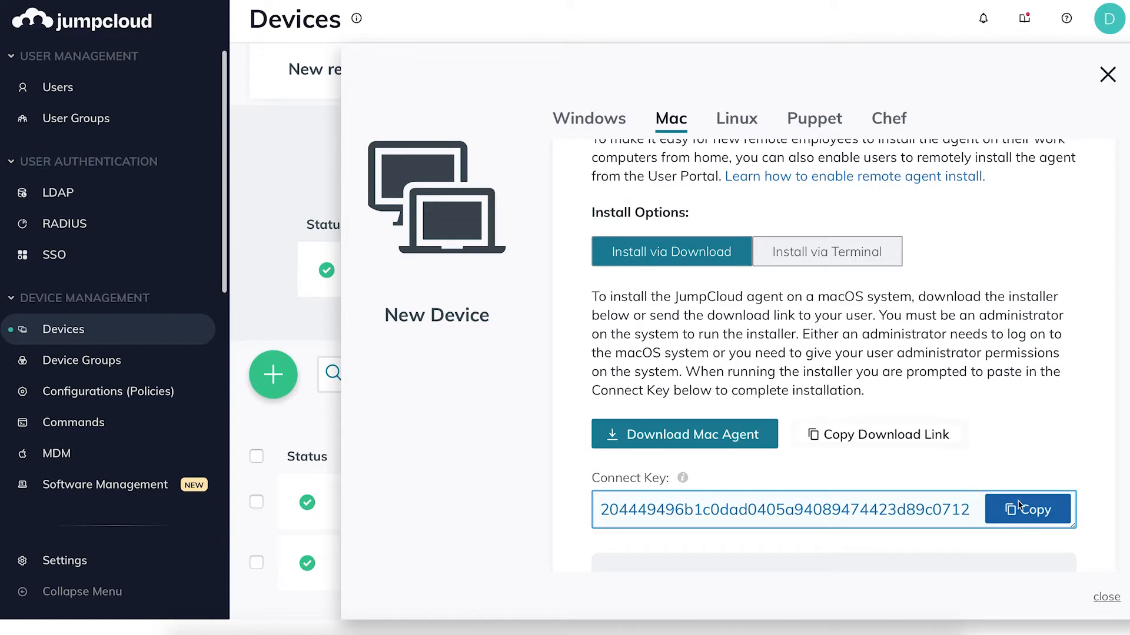
left_click(1027, 510)
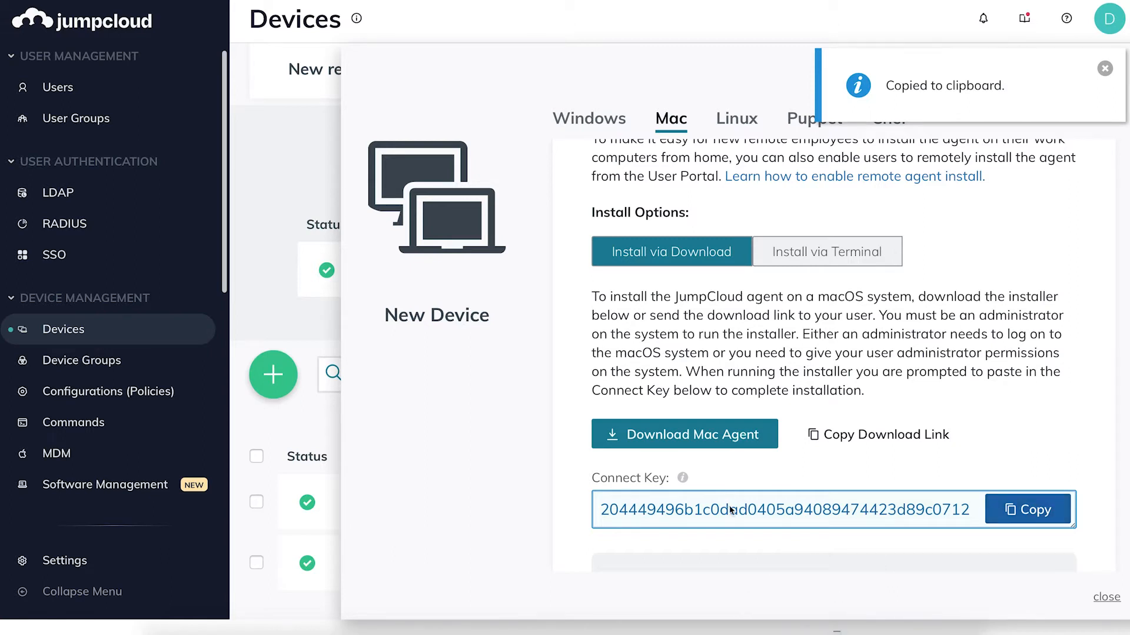
- Run the downloaded JumpCloud agent package for all users and authorize with the admin password
left_click(1104, 68)
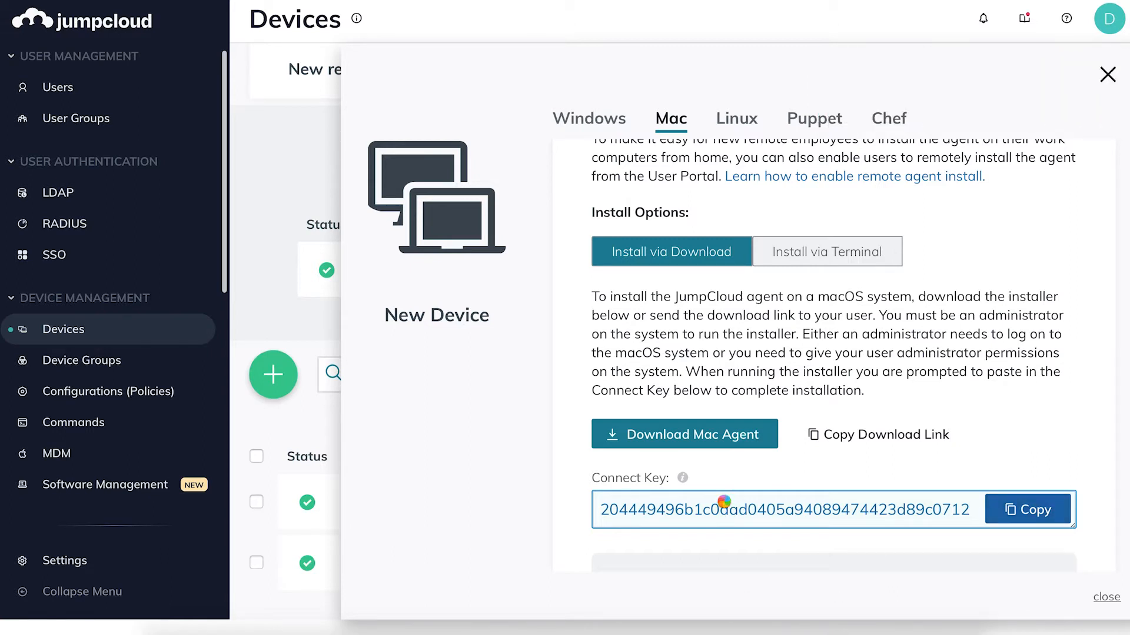
left_click(684, 434)
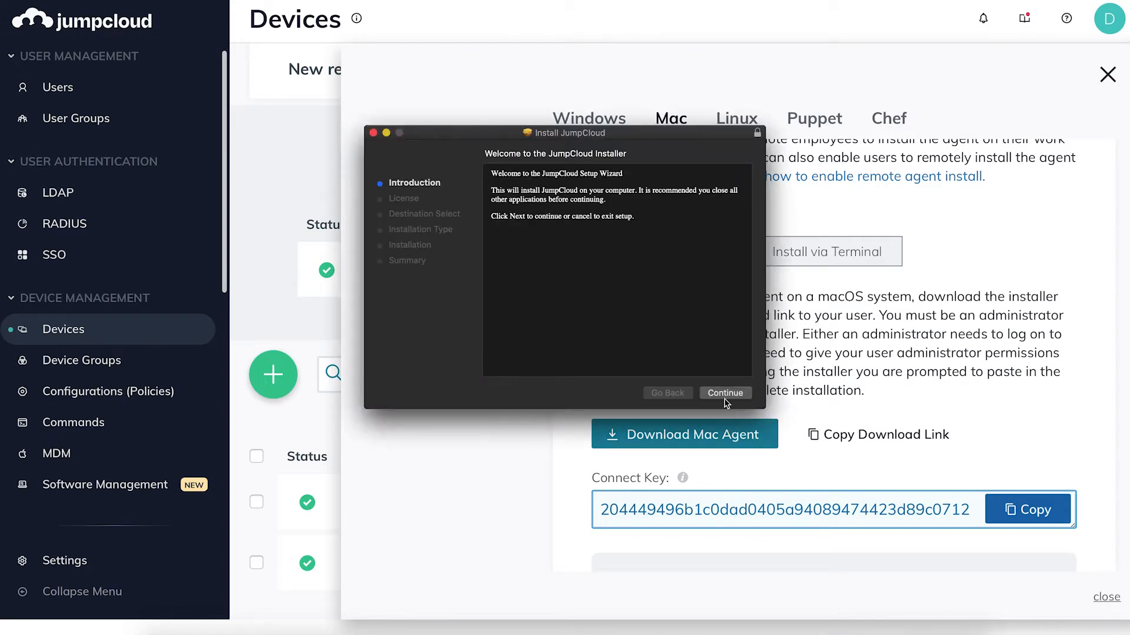
left_click(724, 393)
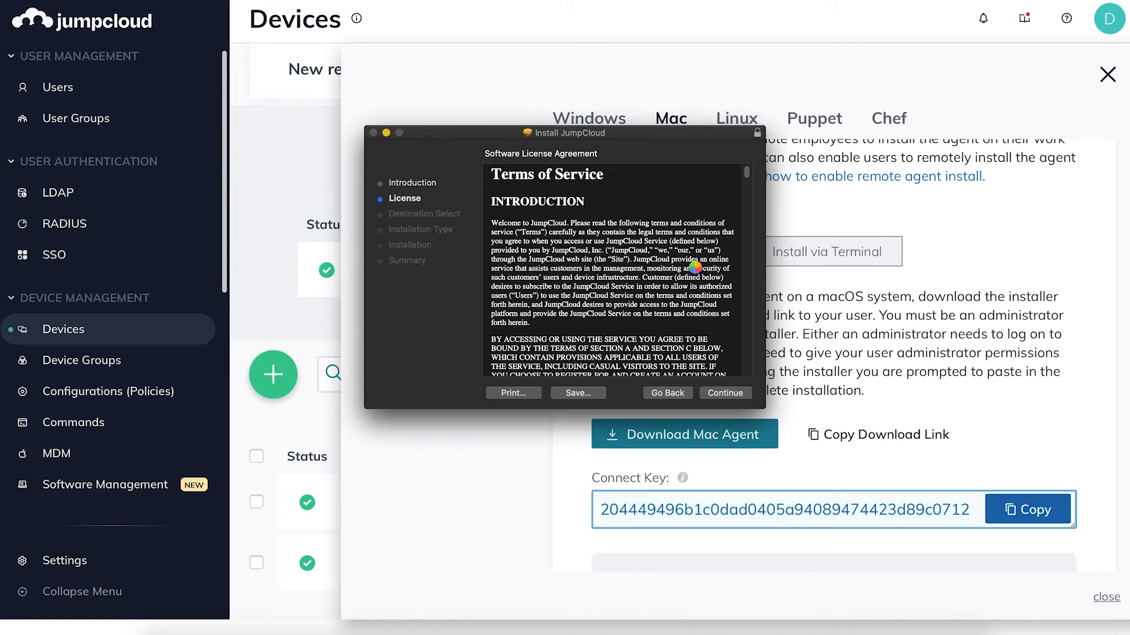
left_click(724, 393)
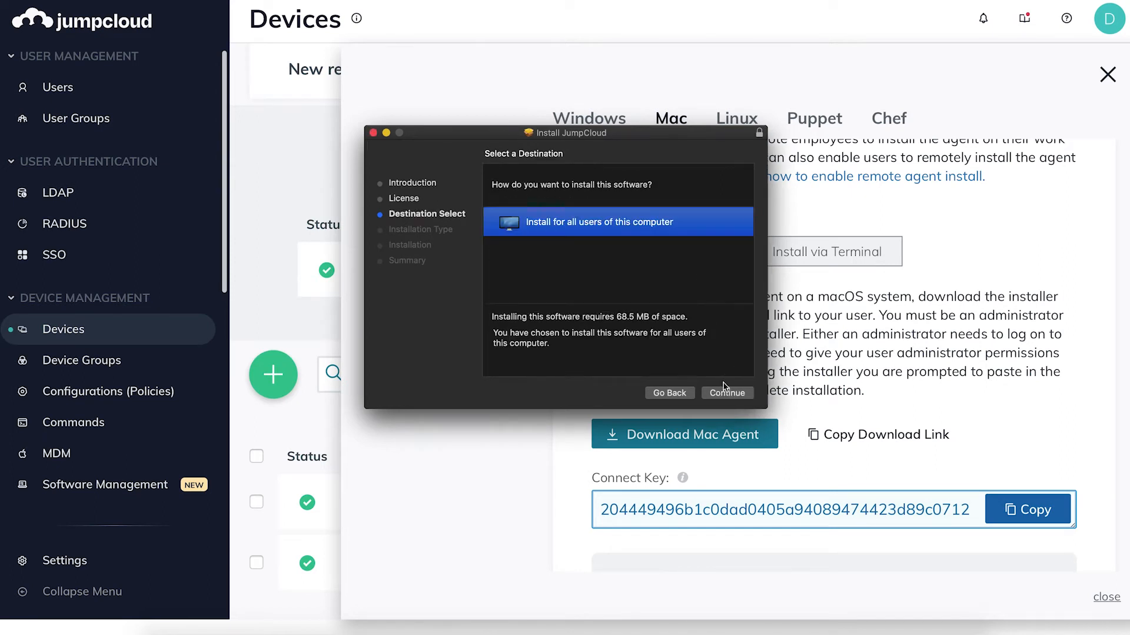
left_click(726, 393)
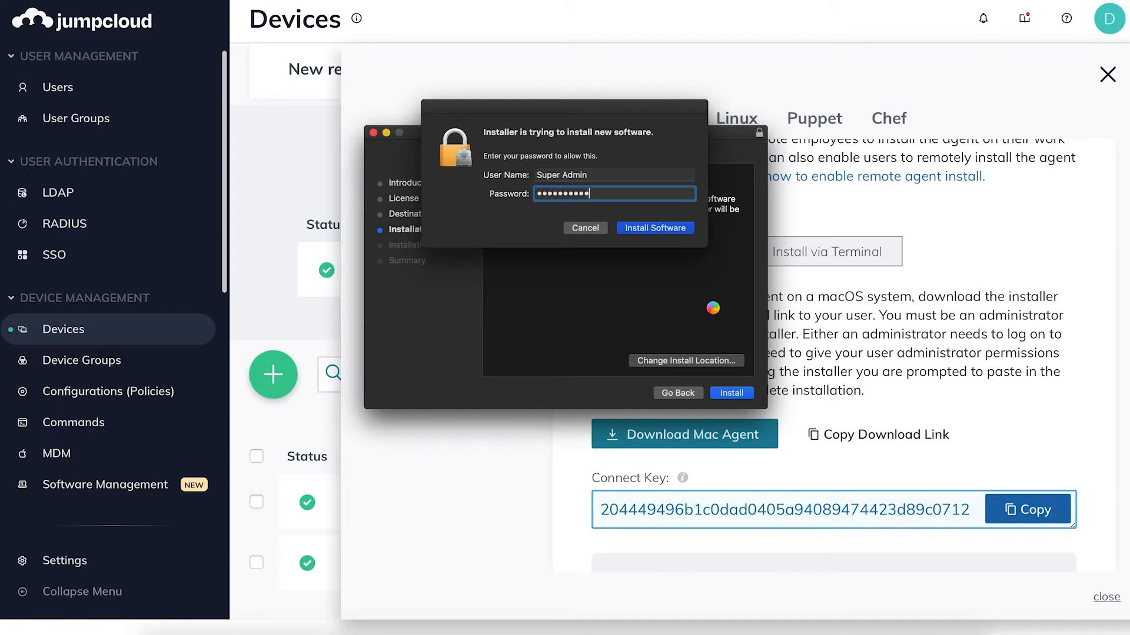
left_click(654, 227)
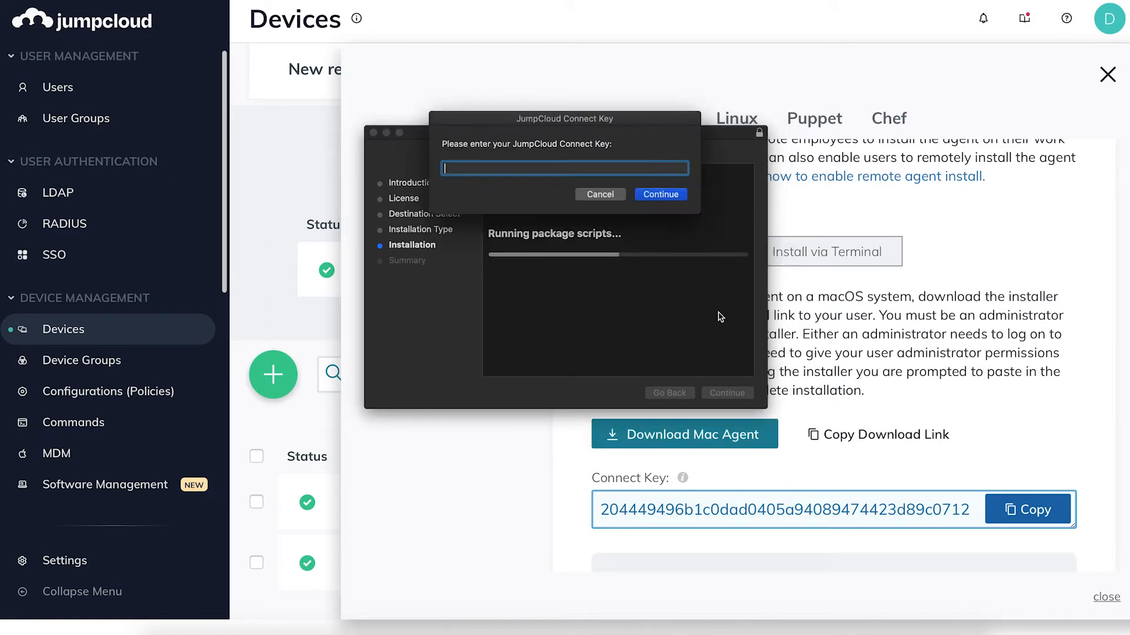
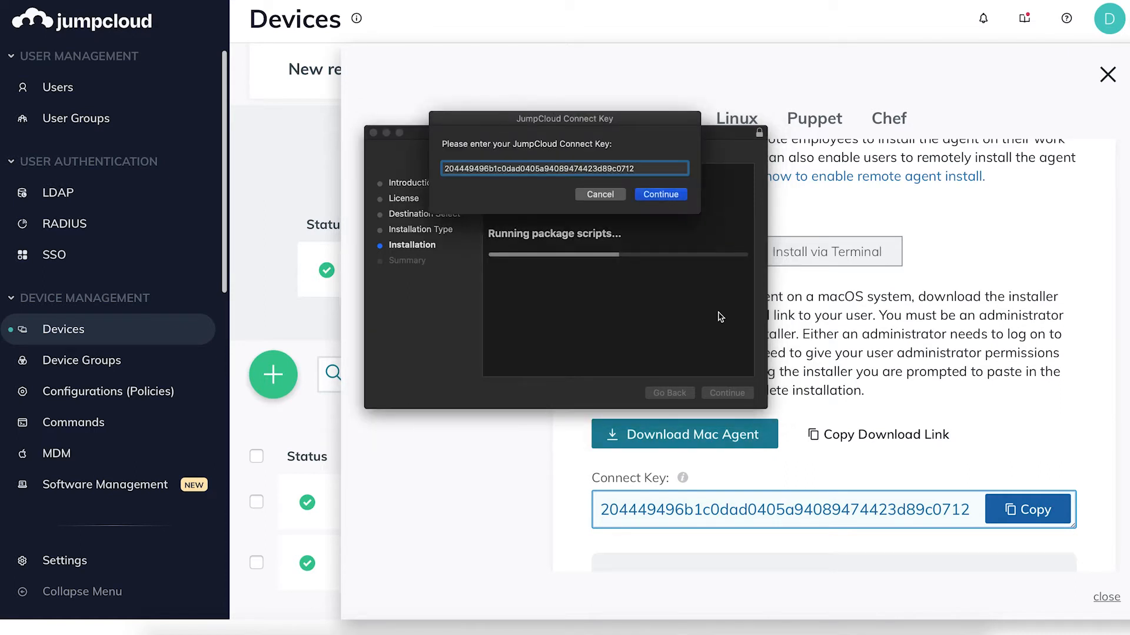
left_click(659, 194)
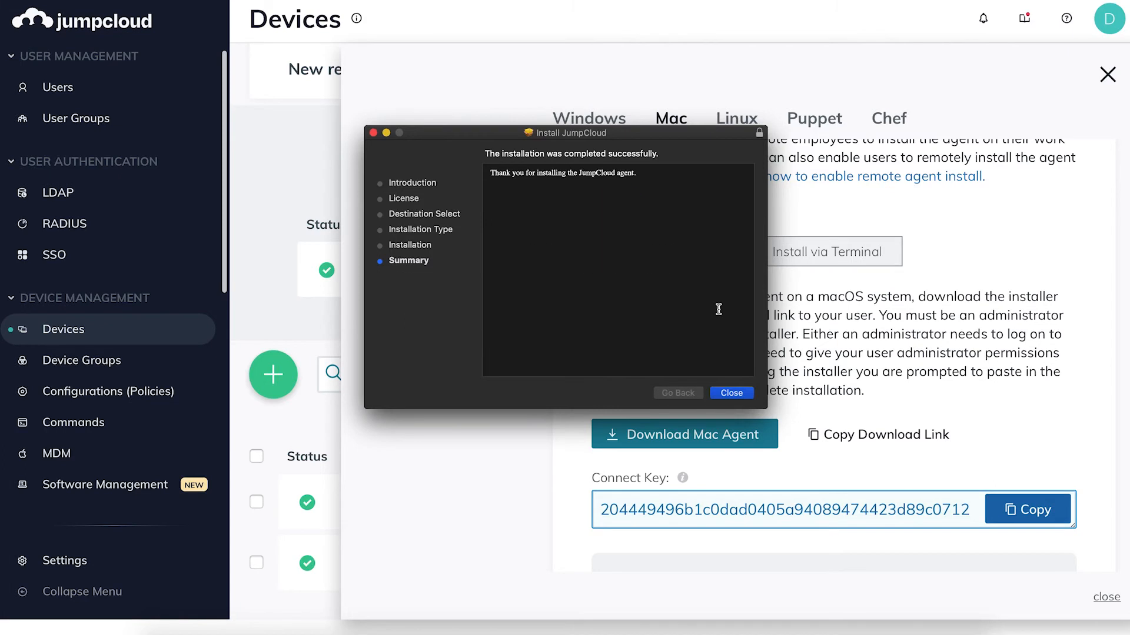
left_click(731, 393)
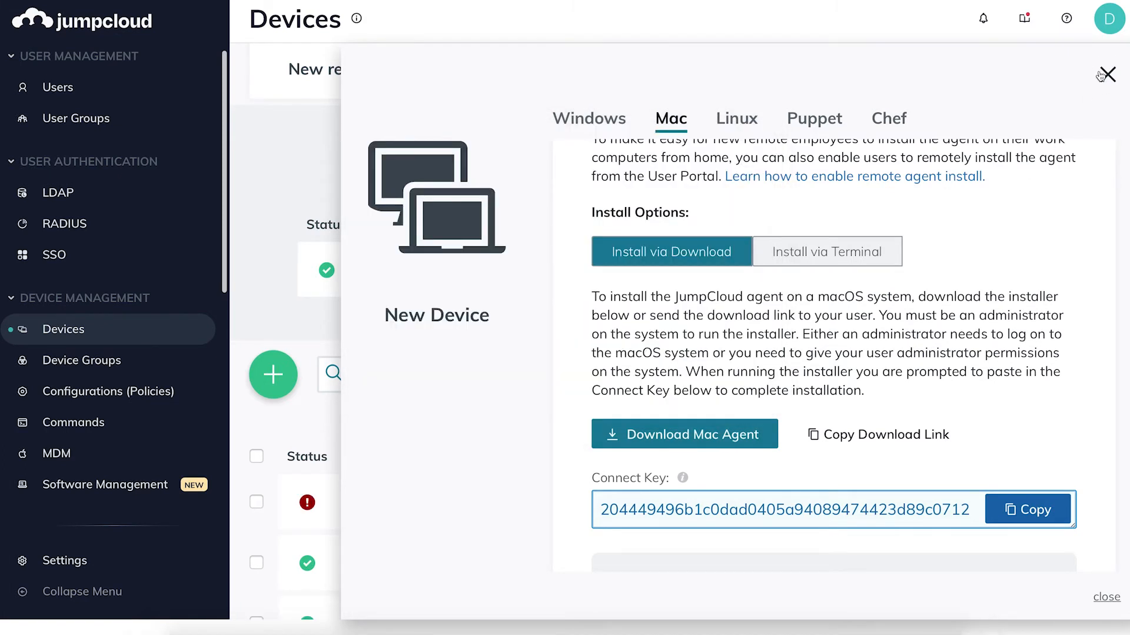
left_click(1107, 74)
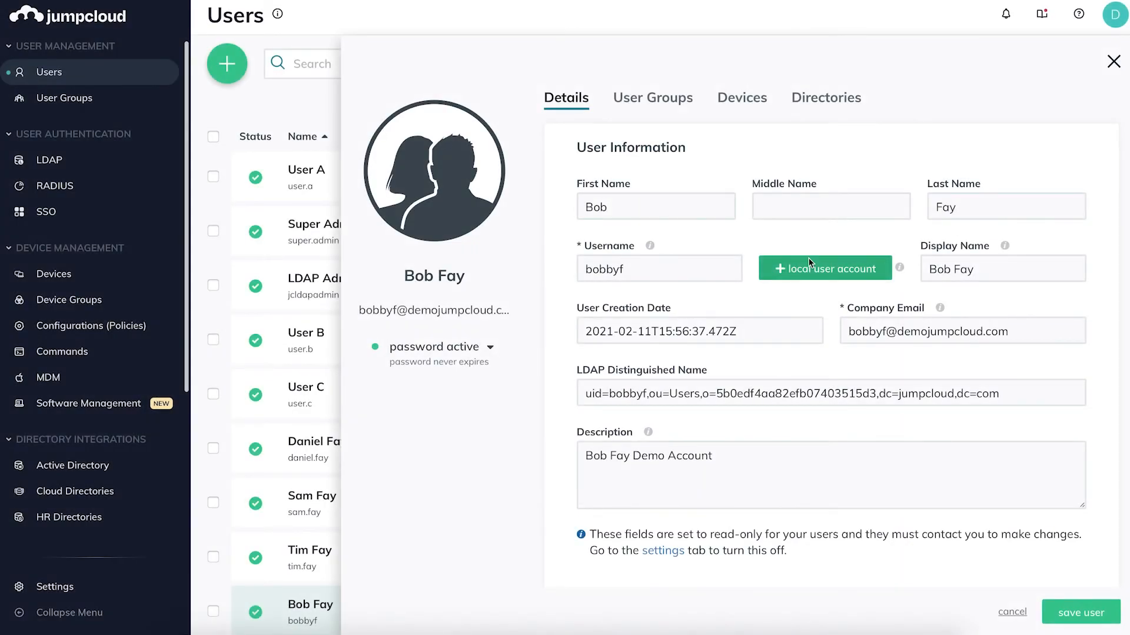
left_click(826, 268)
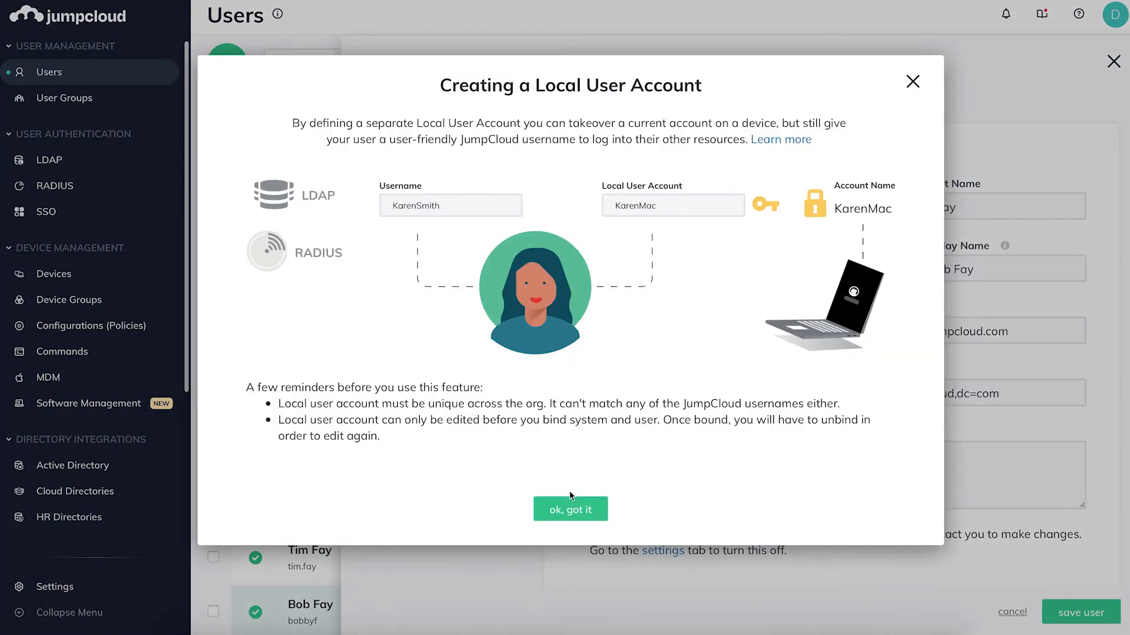
mouse_move(569, 509)
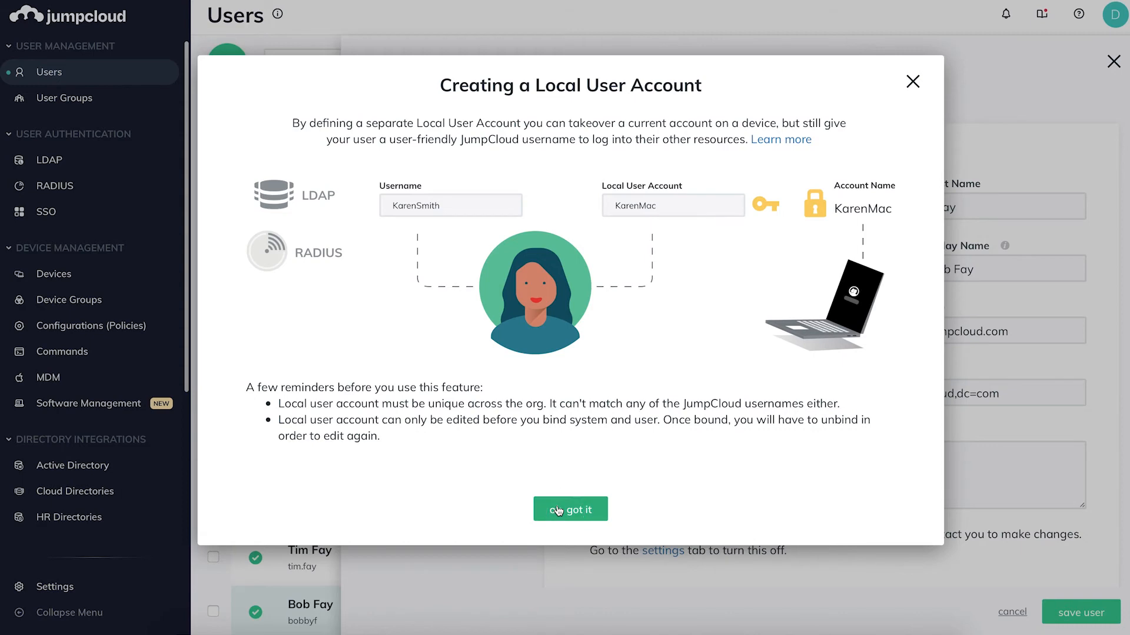
left_click(571, 509)
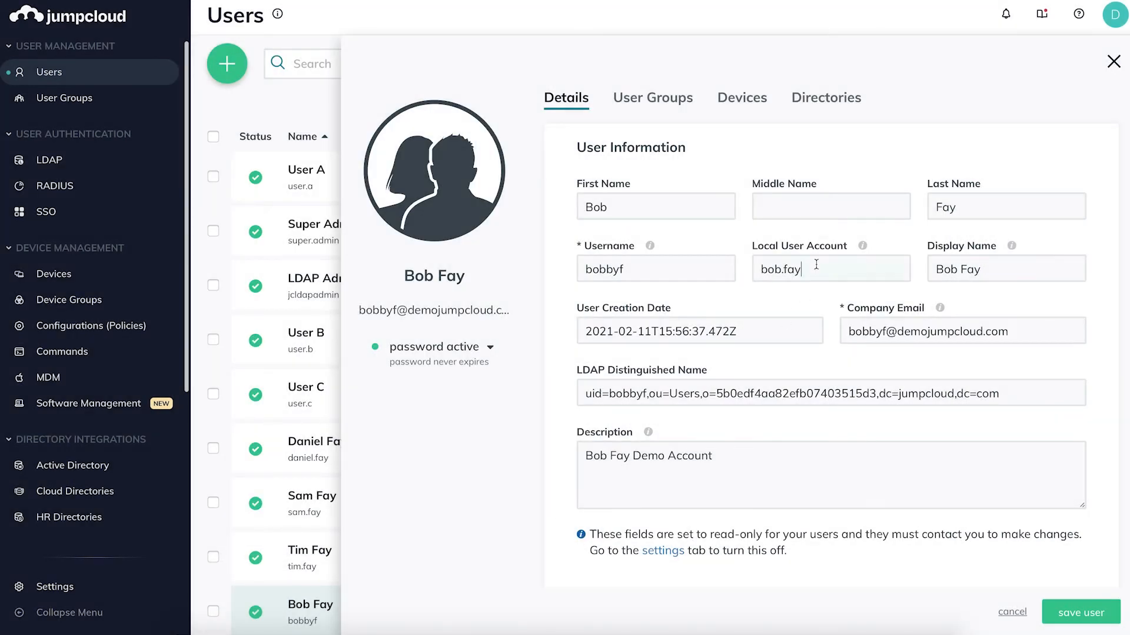
left_click(830, 268)
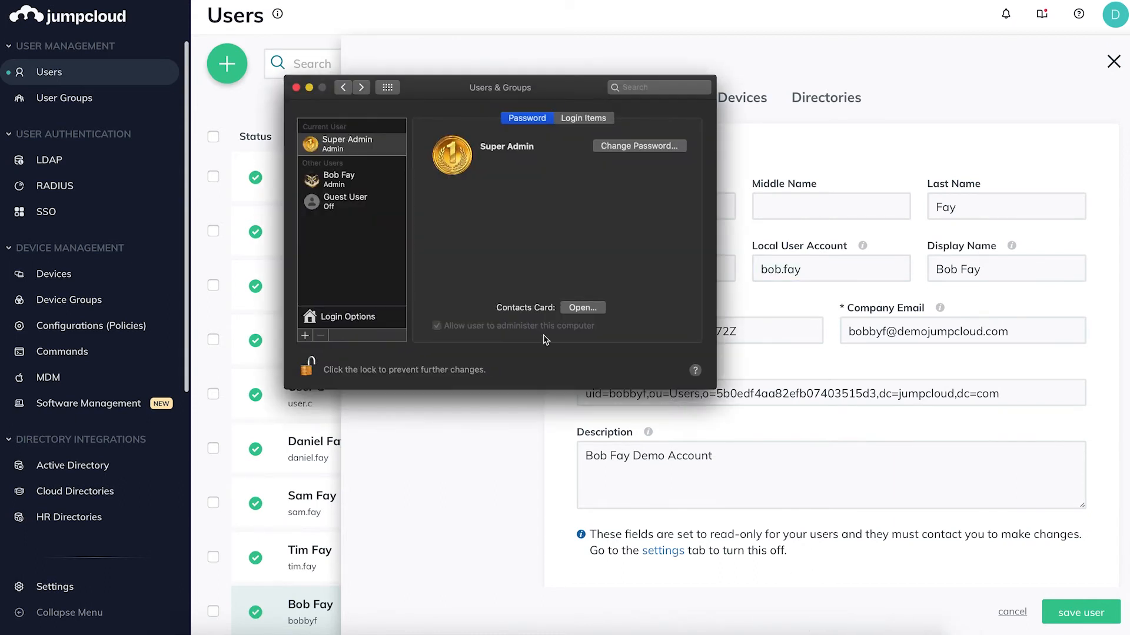
left_click(352, 179)
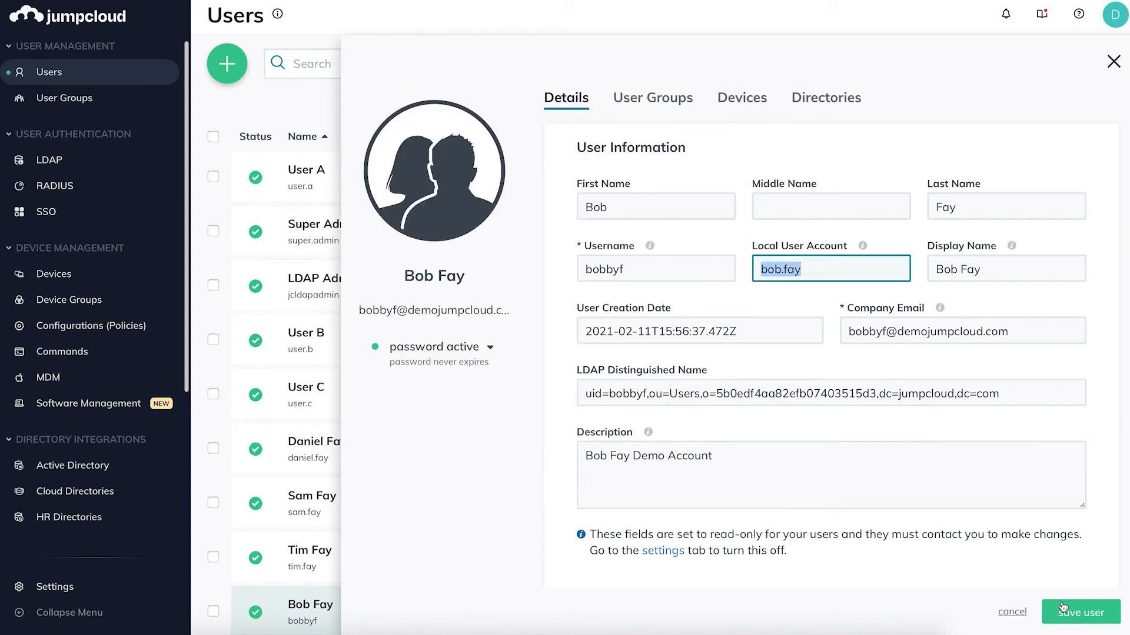
left_click(1080, 612)
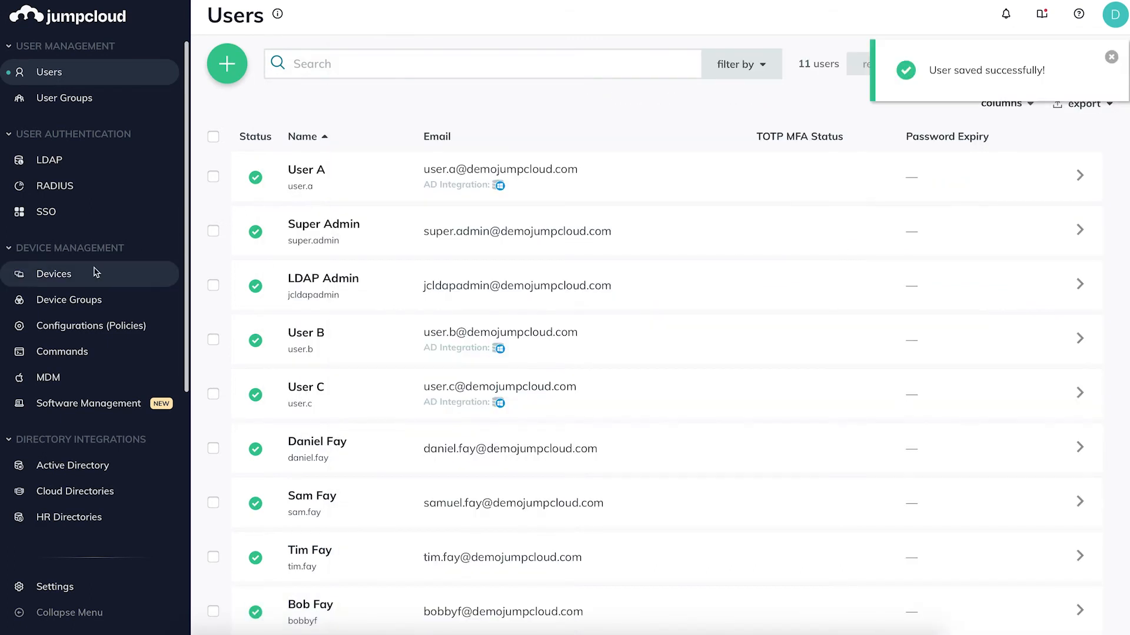
left_click(54, 274)
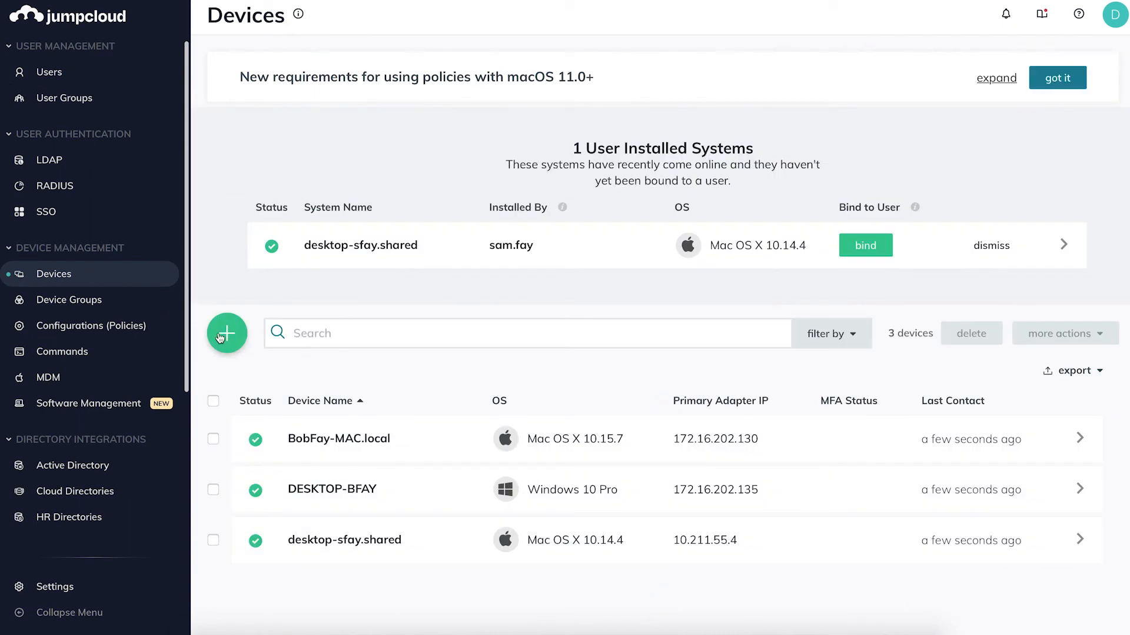
mouse_move(386, 451)
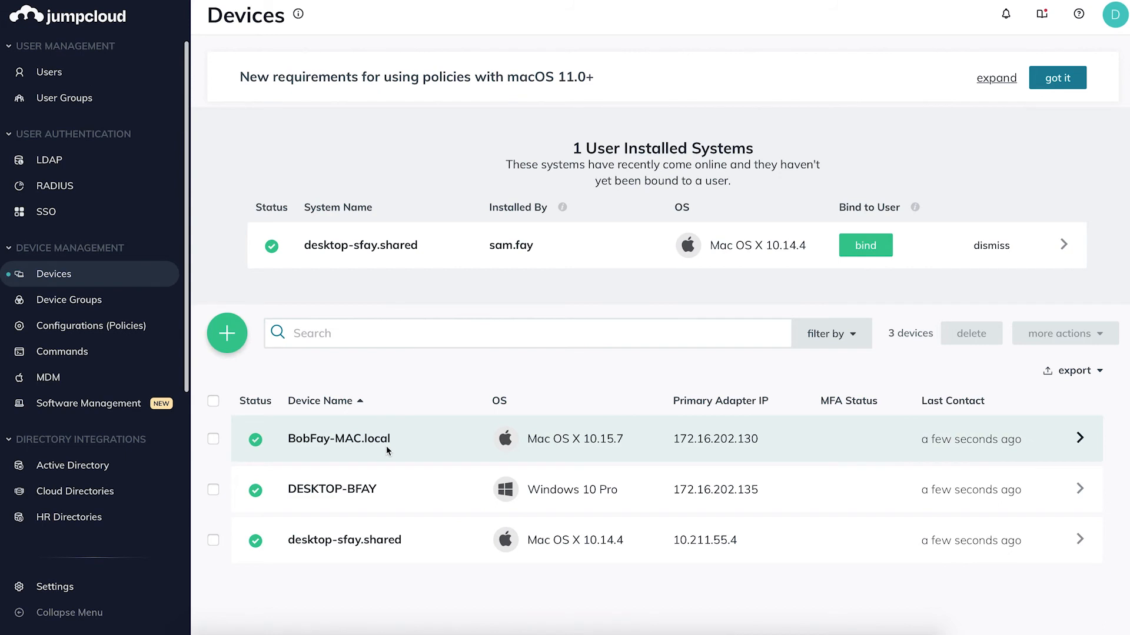
left_click(339, 439)
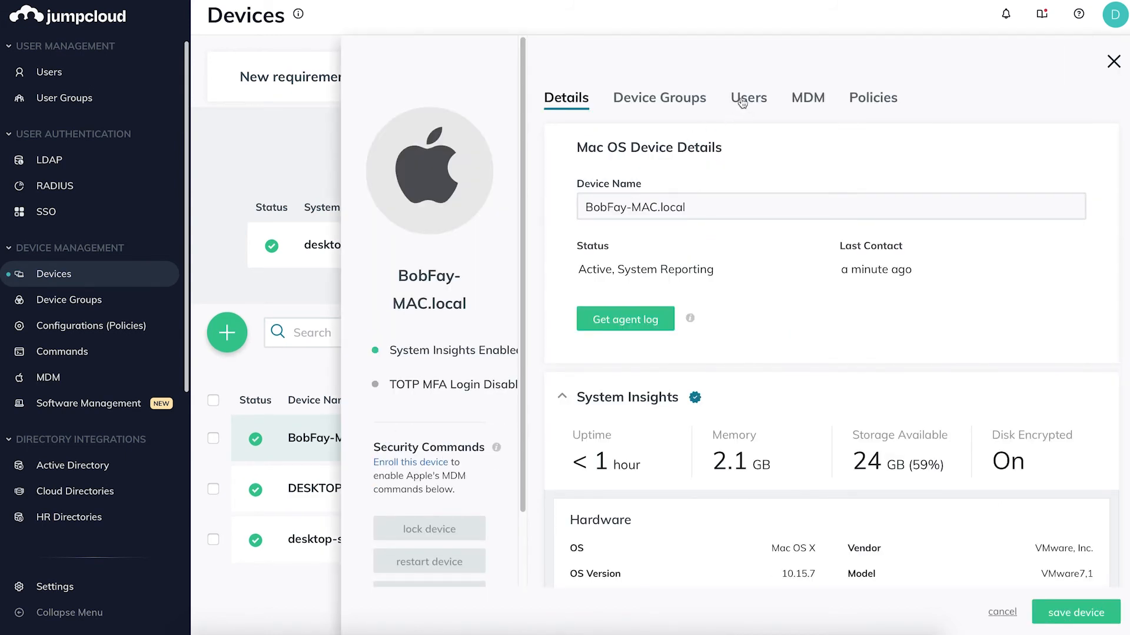
left_click(749, 97)
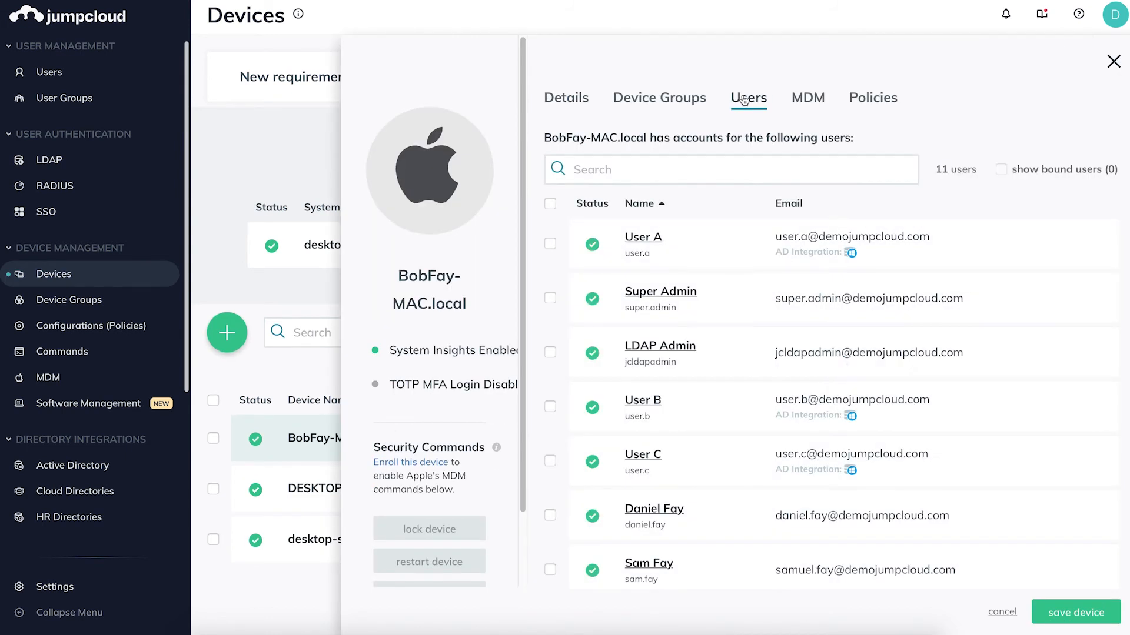
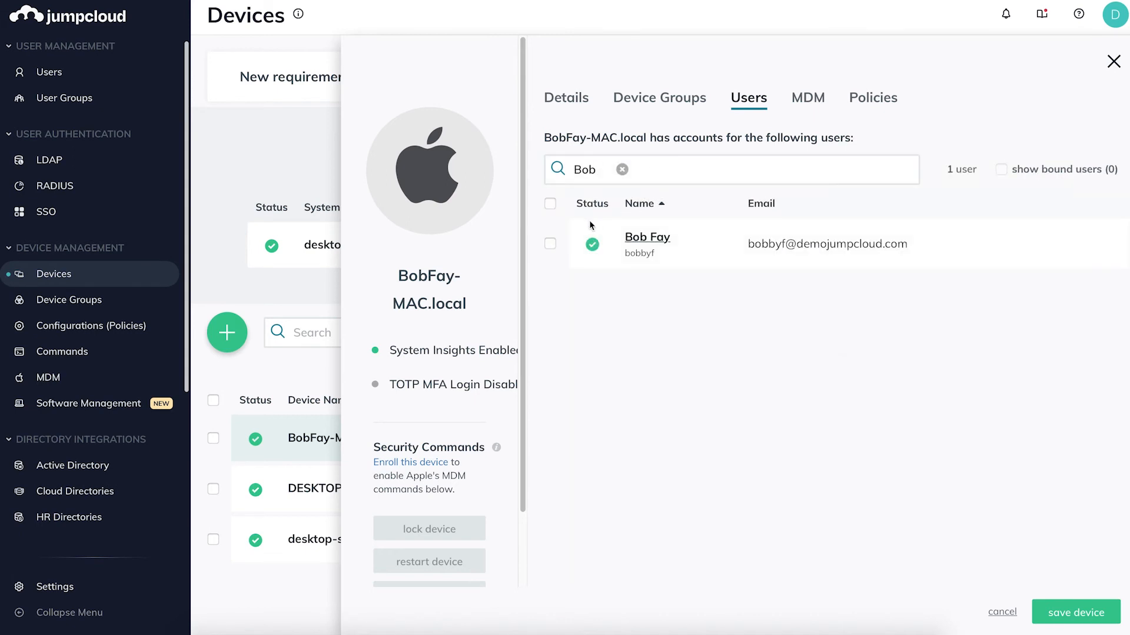
left_click(550, 244)
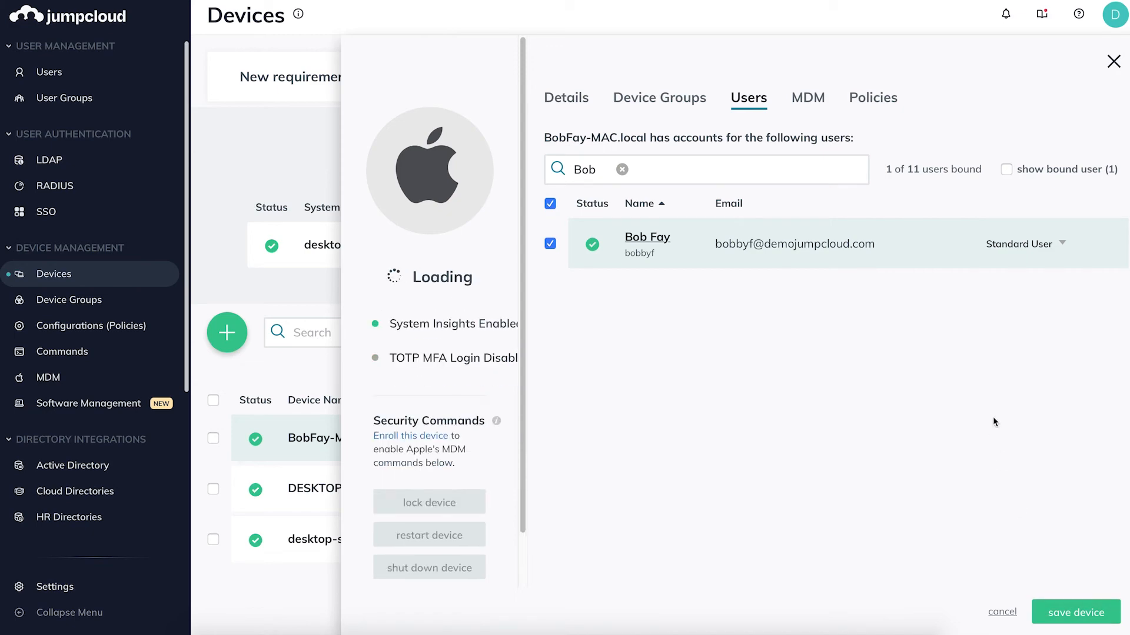
left_click(1075, 612)
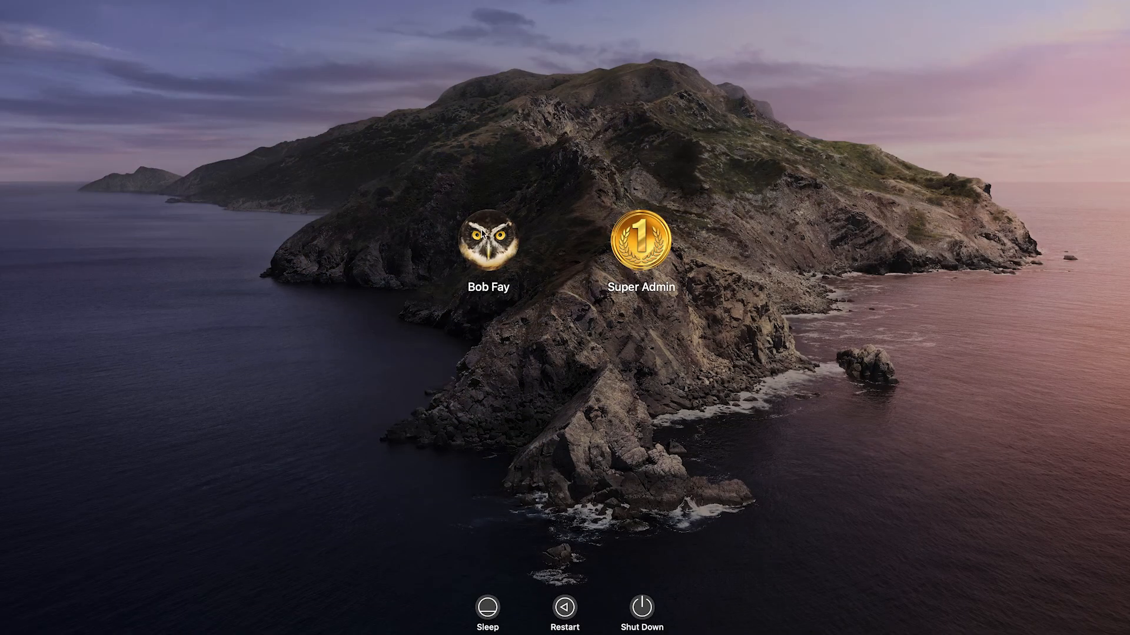
mouse_move(350, 232)
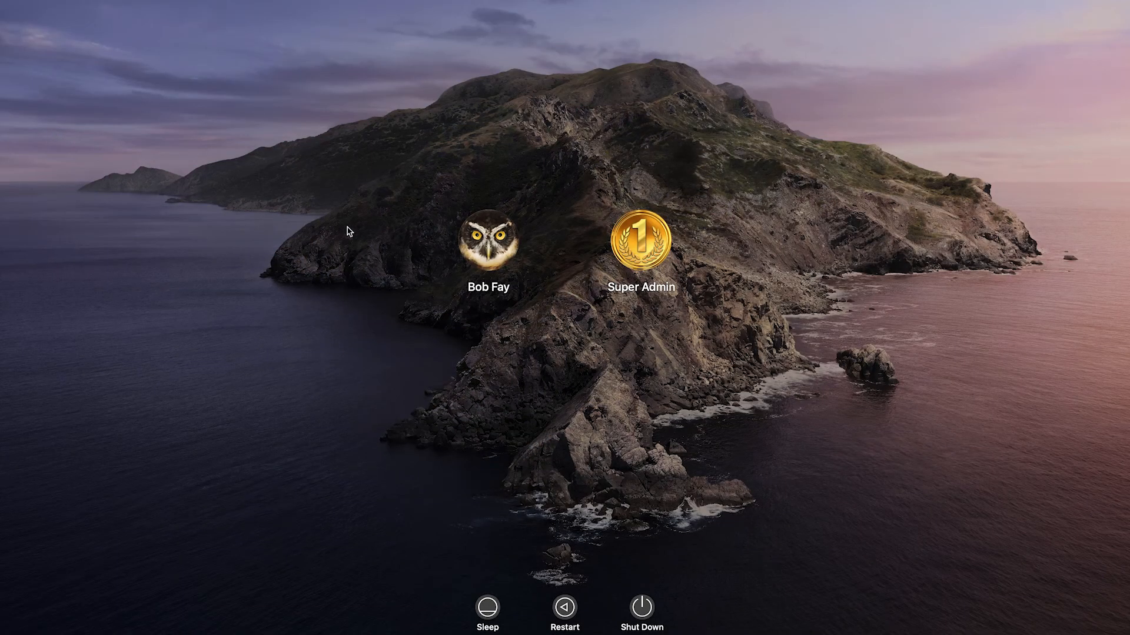
left_click(488, 242)
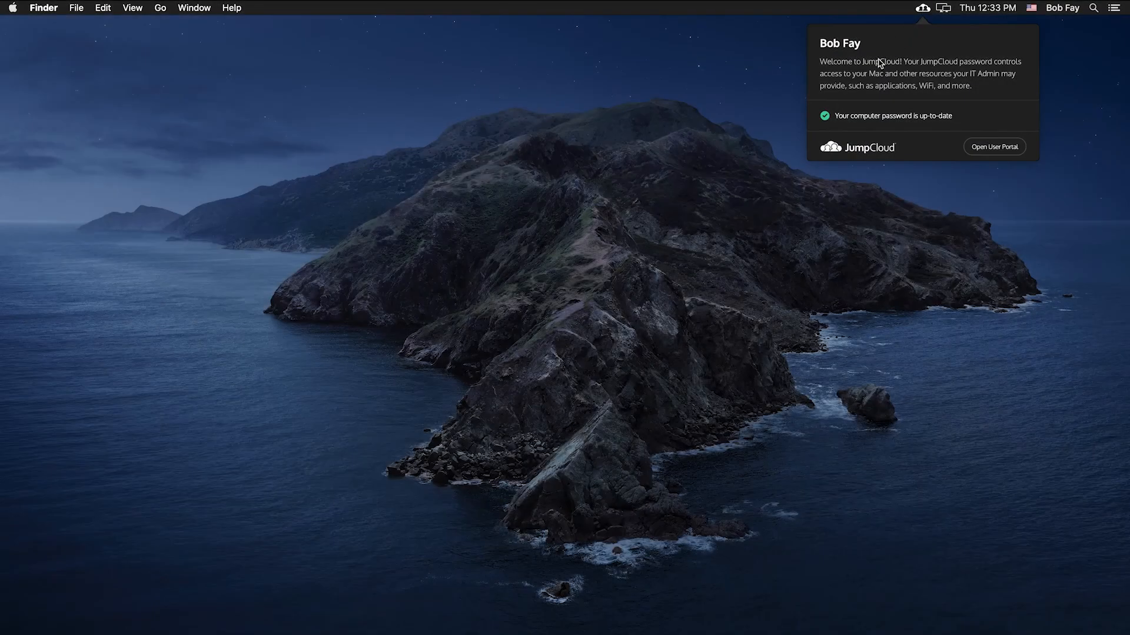
mouse_move(995, 147)
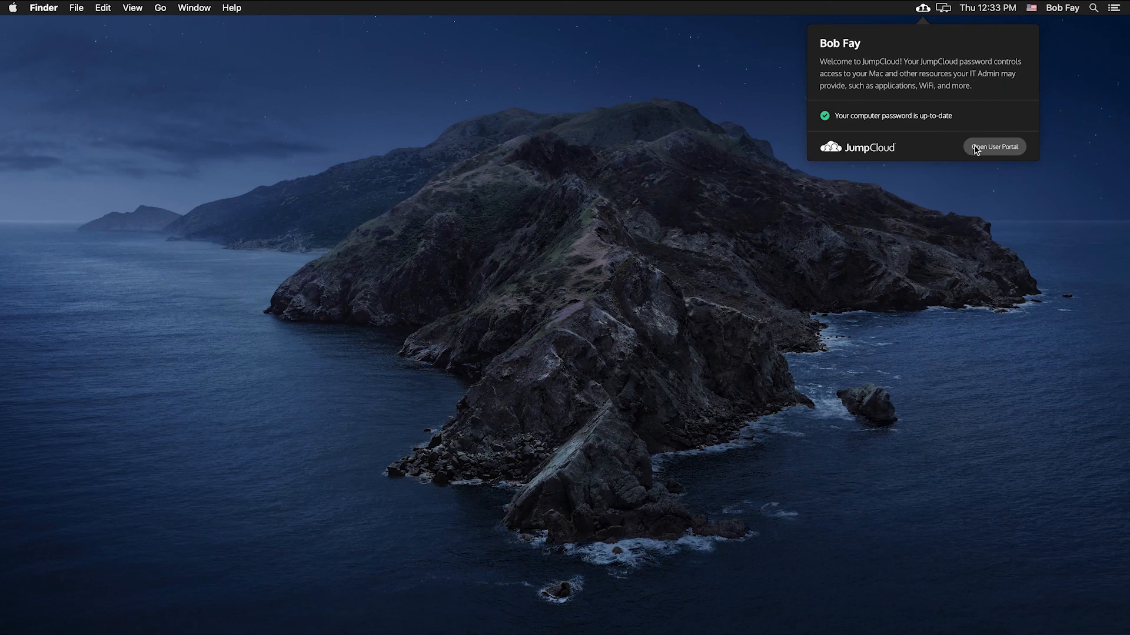
mouse_move(918, 216)
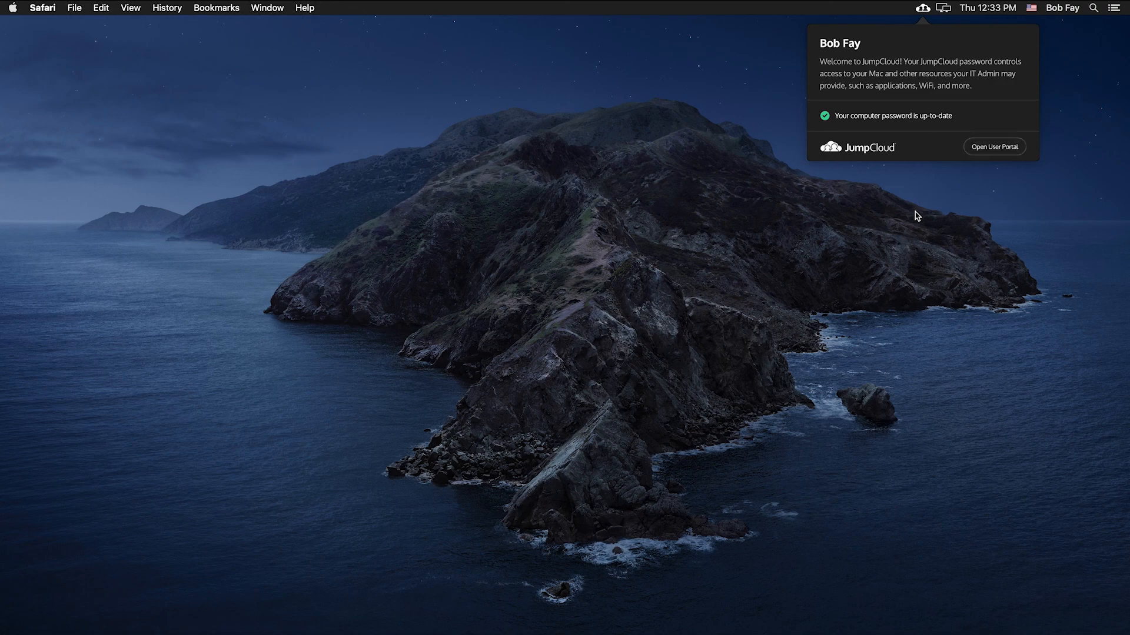
left_click(993, 146)
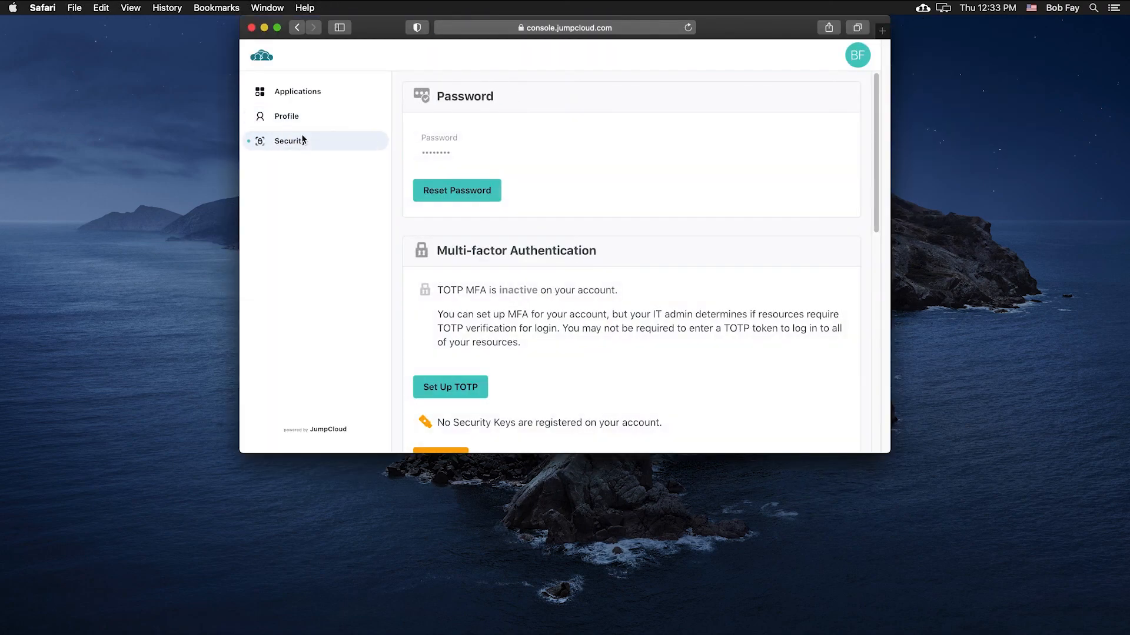
mouse_move(252, 30)
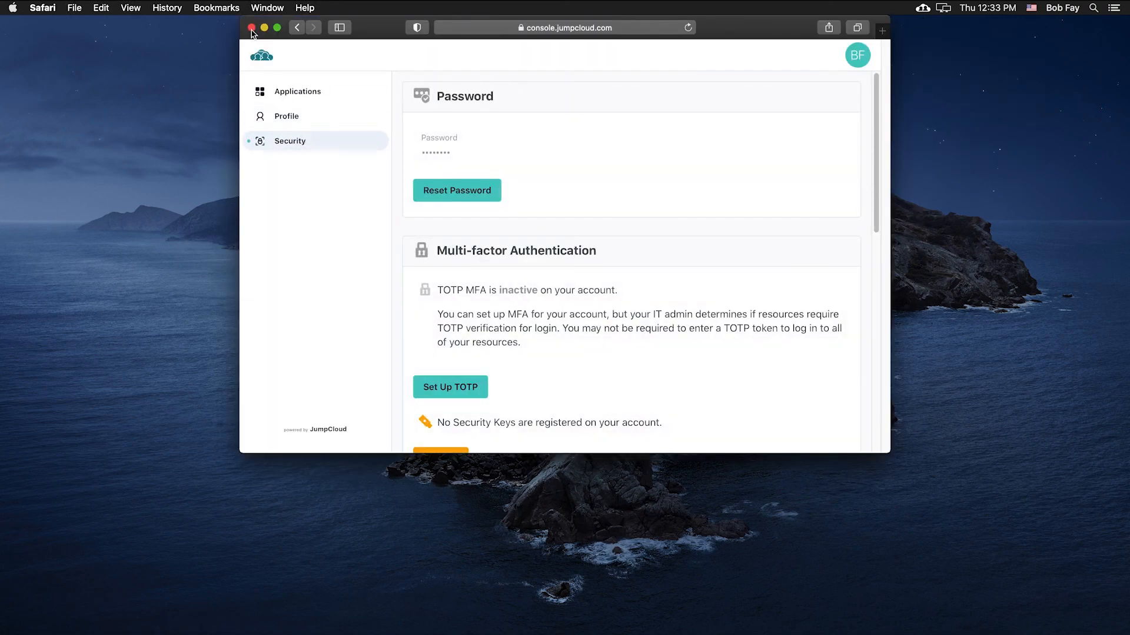